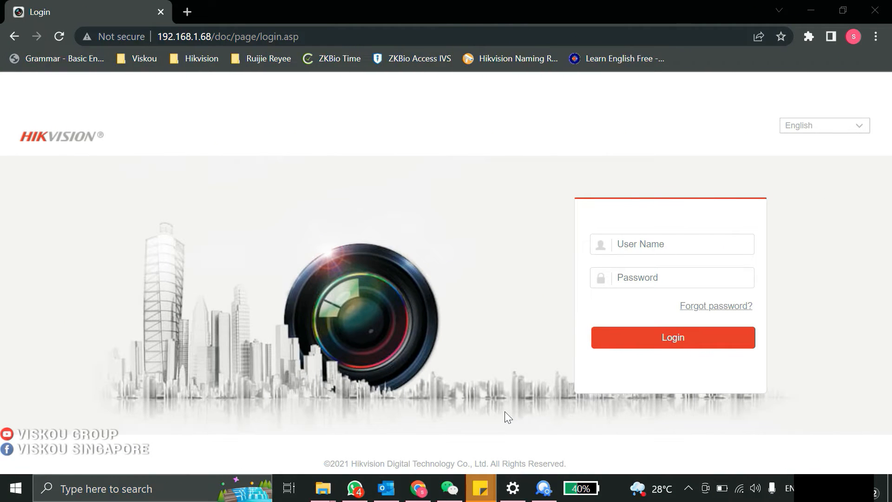
{"action": "mouse_move", "coordinate": [554, 315]}
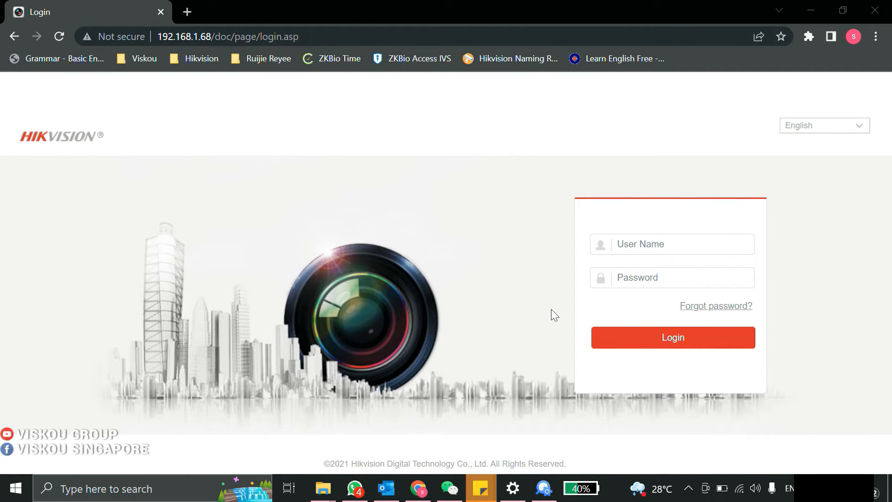
- Enter the admin account credentials and log in to the camera
{"action": "left_click", "coordinate": [672, 244]}
{"action": "type", "text": "admin"}
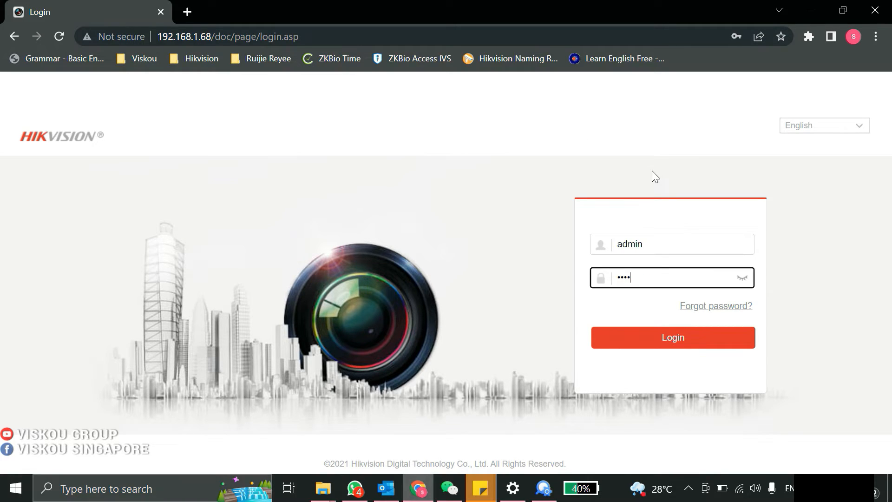
{"action": "left_click", "coordinate": [673, 338]}
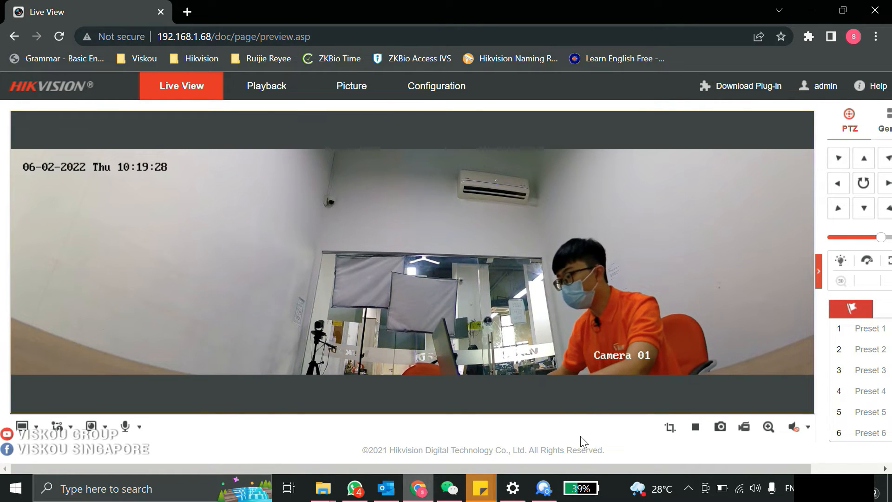
{"action": "mouse_move", "coordinate": [428, 218]}
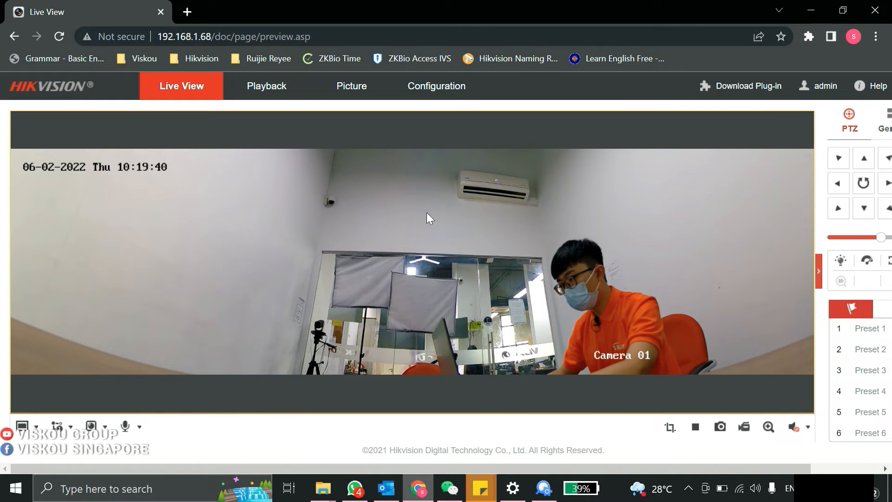
{"action": "mouse_move", "coordinate": [690, 294]}
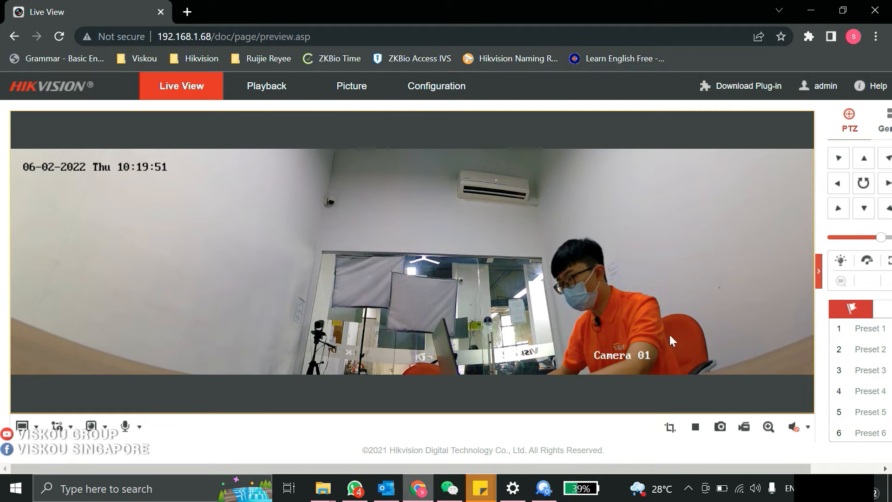
{"action": "mouse_move", "coordinate": [738, 288]}
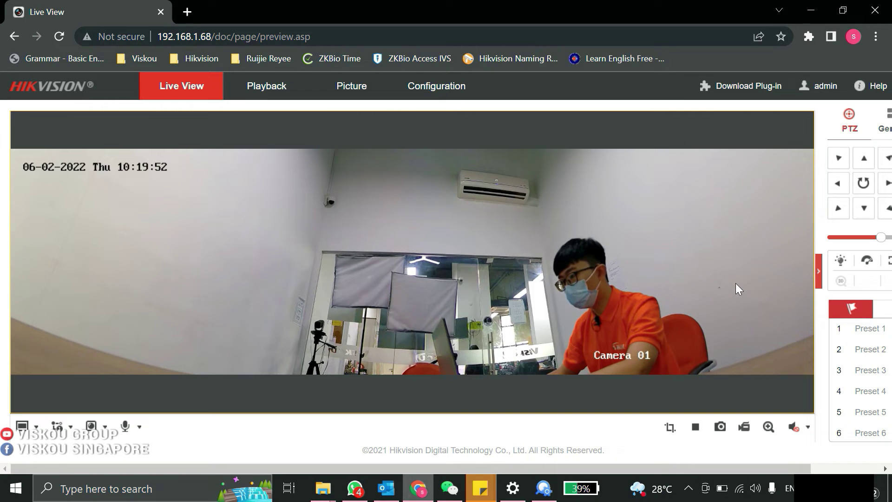
{"action": "mouse_move", "coordinate": [721, 283]}
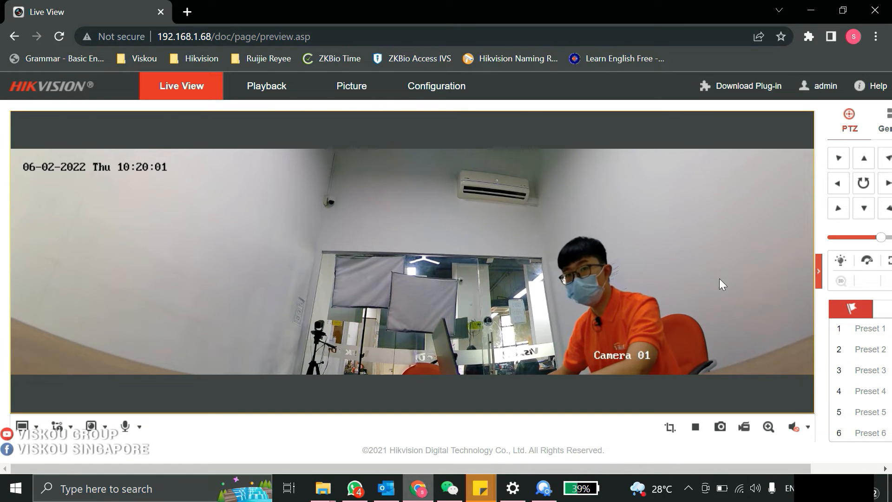
{"action": "mouse_move", "coordinate": [717, 292]}
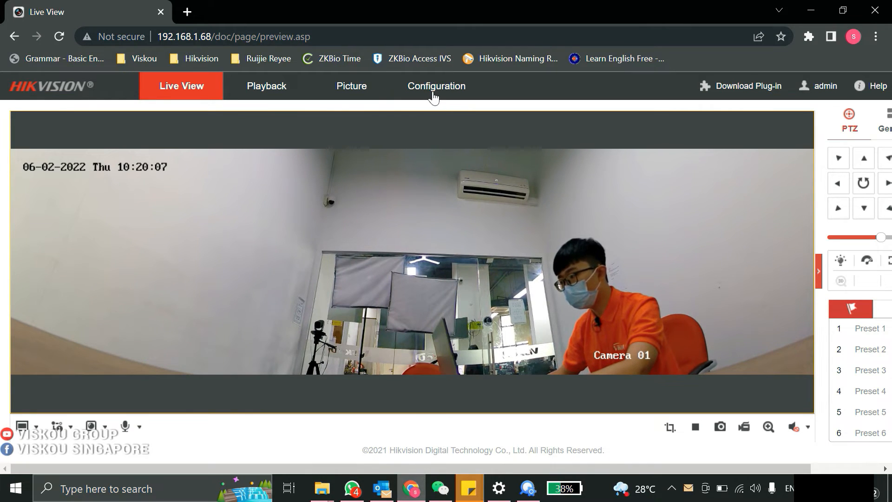
- Show Configuration > System Settings with model DS-2CD2387G2P-LSU/SL and firmware V5.7.1
{"action": "left_click", "coordinate": [436, 86]}
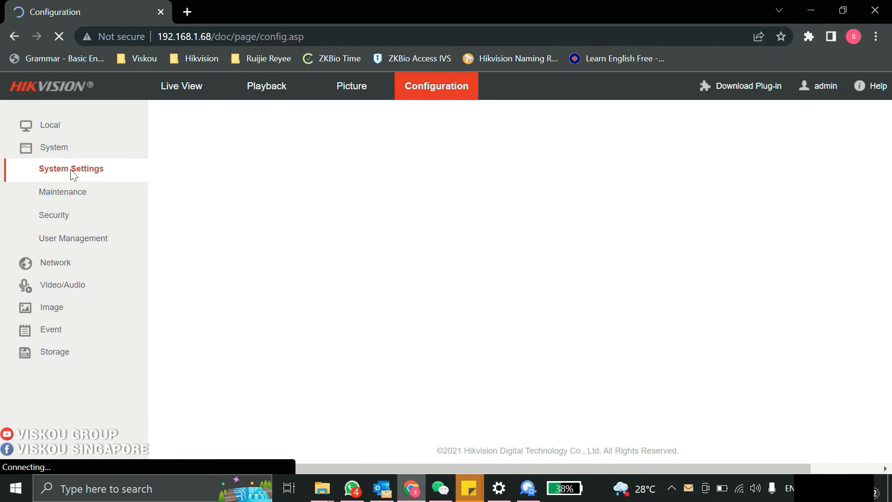
{"action": "left_click", "coordinate": [71, 168]}
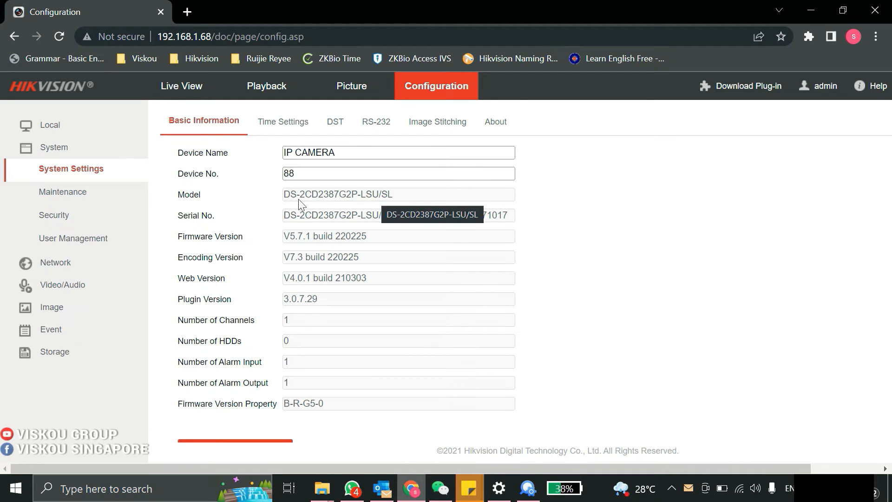
{"action": "mouse_move", "coordinate": [418, 197]}
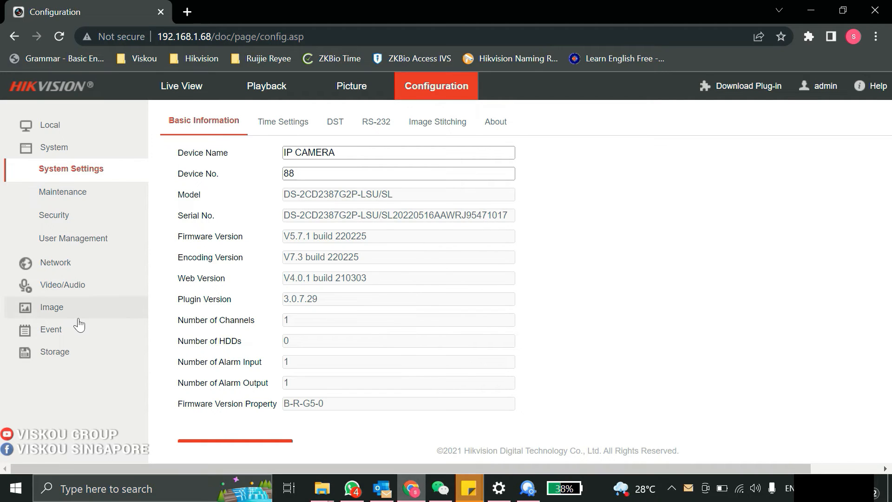
- Go to Event's Basic Event pages, past Flashing Alarm Light Output to Audible Alarm Output
{"action": "left_click", "coordinate": [50, 330]}
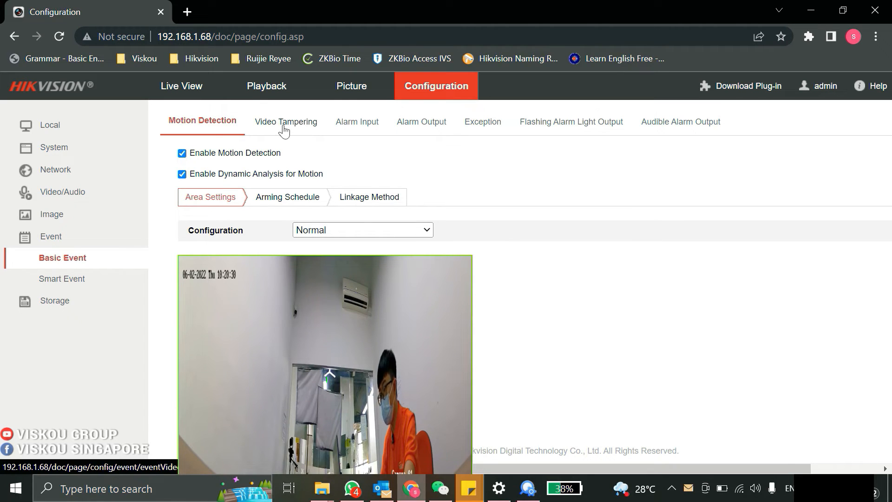
{"action": "left_click", "coordinate": [571, 122]}
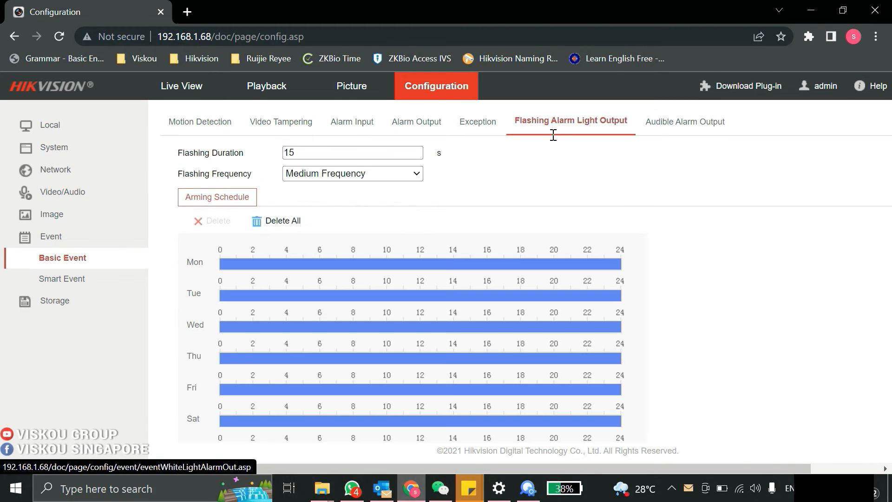
{"action": "left_click", "coordinate": [684, 121]}
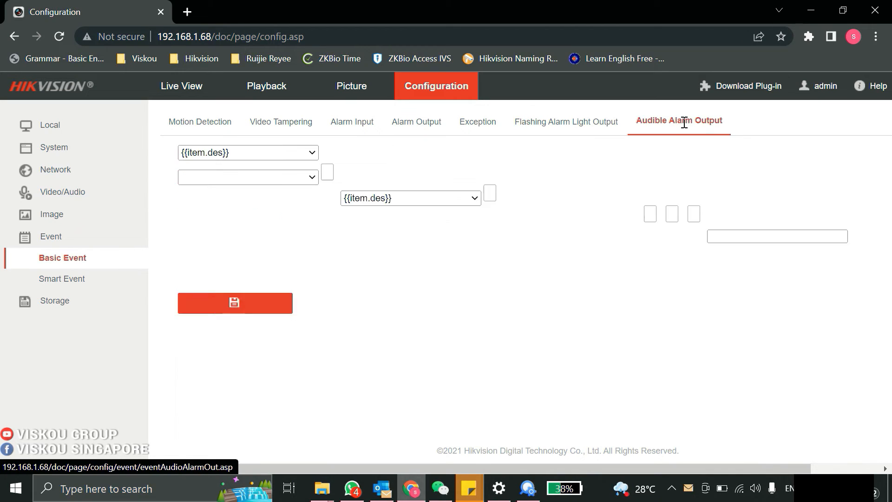
- Try the Prompt and Custom Audio alarm sound types, then set Sound Type to Warning
{"action": "left_click", "coordinate": [678, 120]}
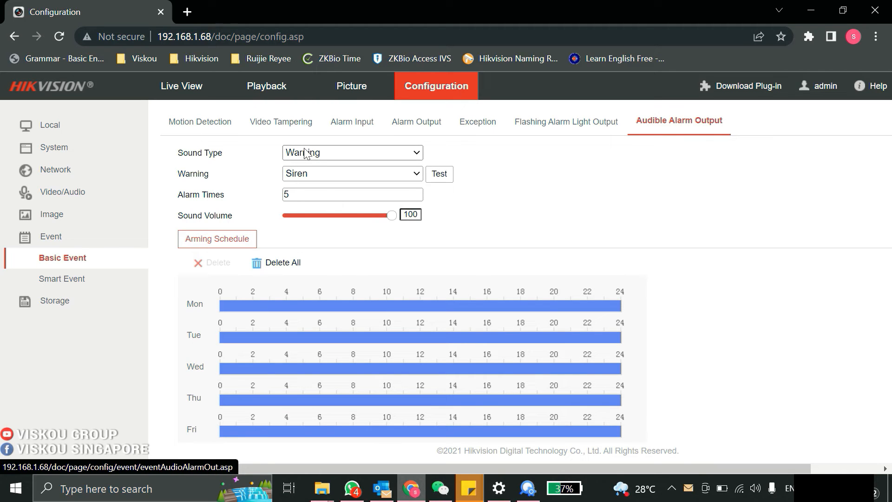
{"action": "left_click", "coordinate": [353, 152]}
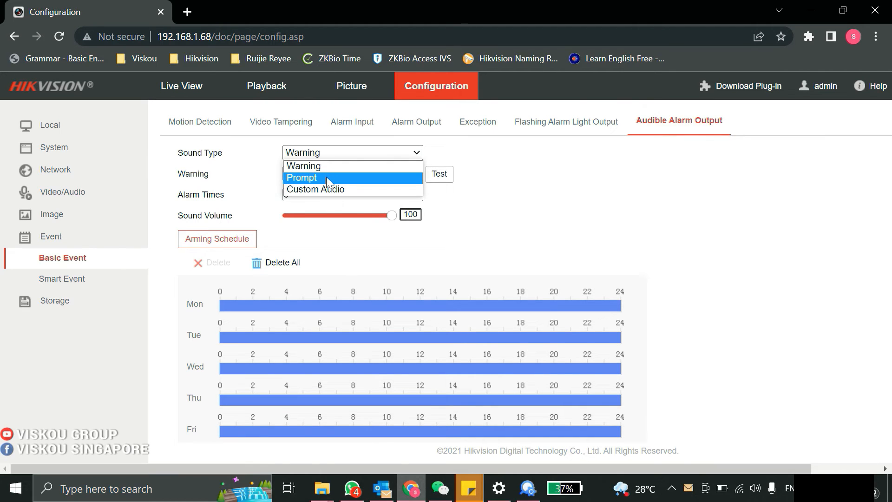
{"action": "left_click", "coordinate": [301, 177]}
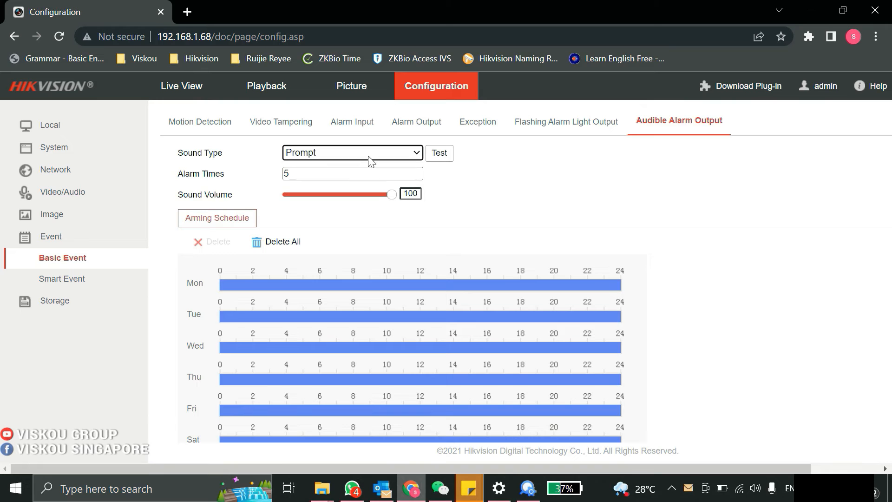
{"action": "left_click", "coordinate": [351, 152]}
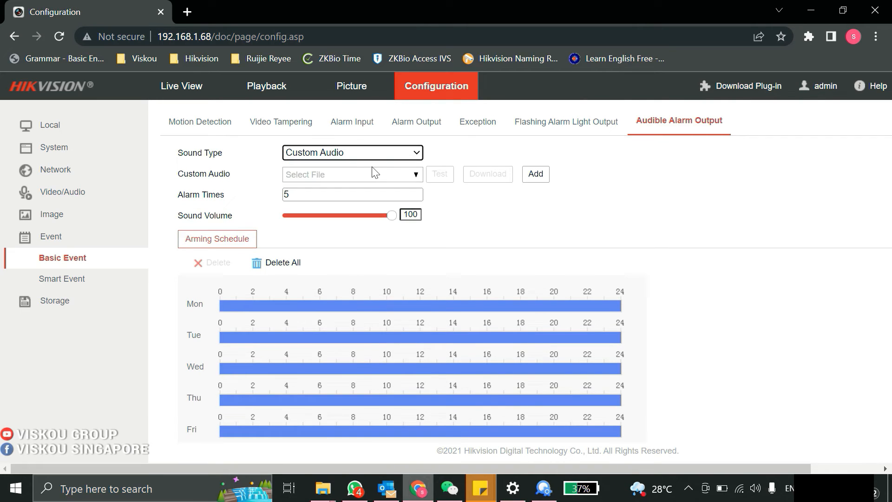
{"action": "mouse_move", "coordinate": [386, 158]}
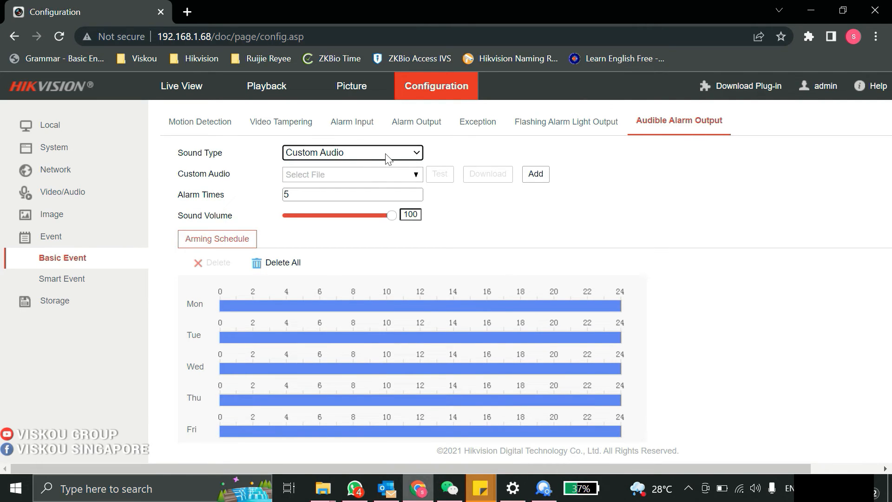
{"action": "left_click", "coordinate": [353, 153]}
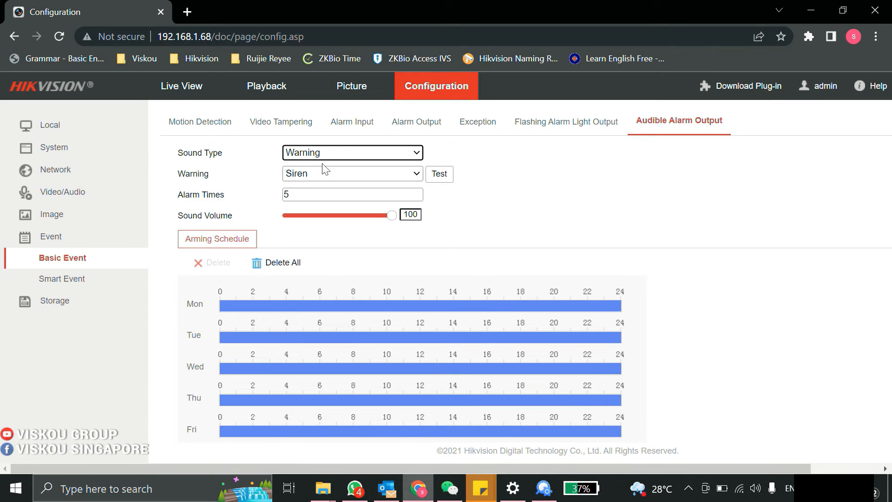
- Choose the Welcome warning message instead of Danger!Please keep away, and go to Smart Event
{"action": "left_click", "coordinate": [352, 174]}
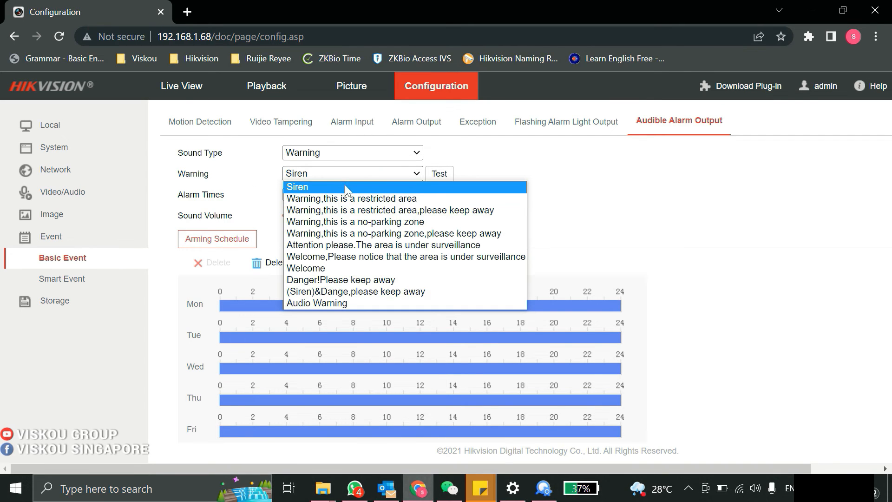
{"action": "mouse_move", "coordinate": [364, 303]}
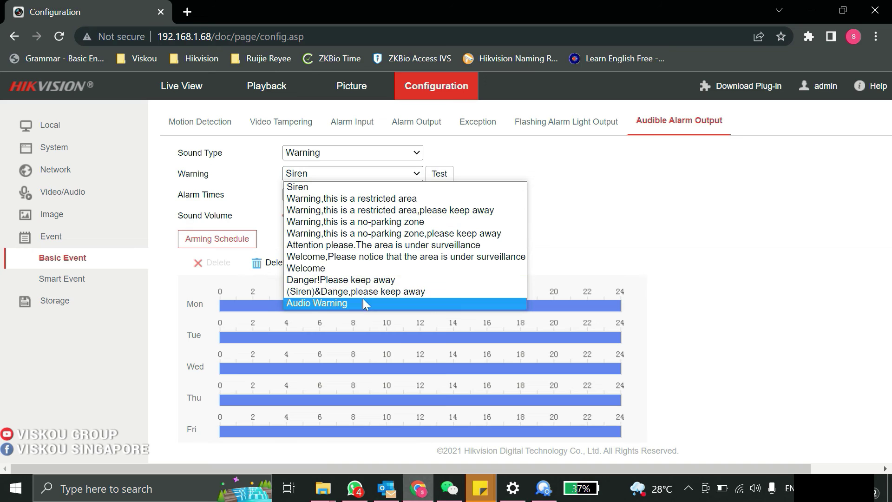
{"action": "mouse_move", "coordinate": [325, 269]}
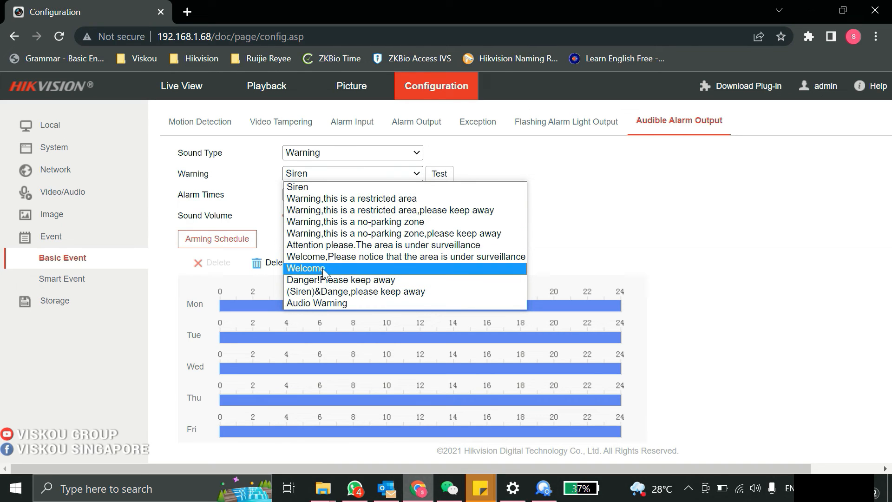
{"action": "left_click", "coordinate": [333, 279]}
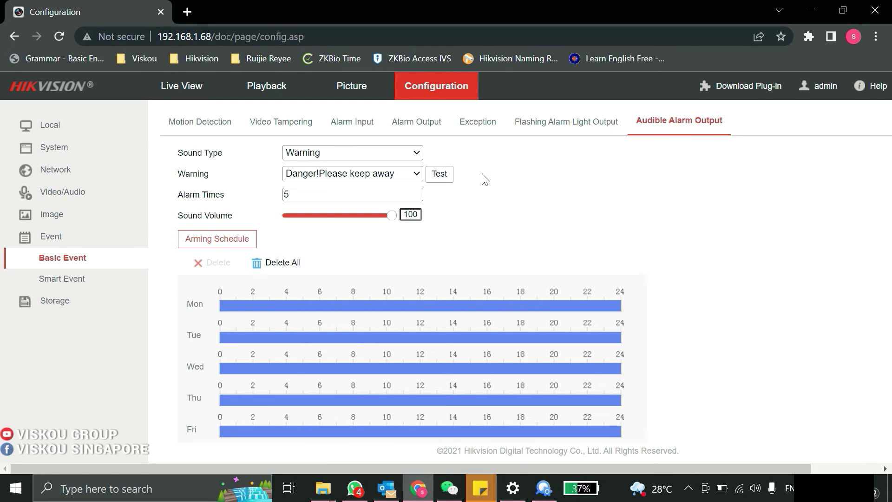
{"action": "mouse_move", "coordinate": [492, 181]}
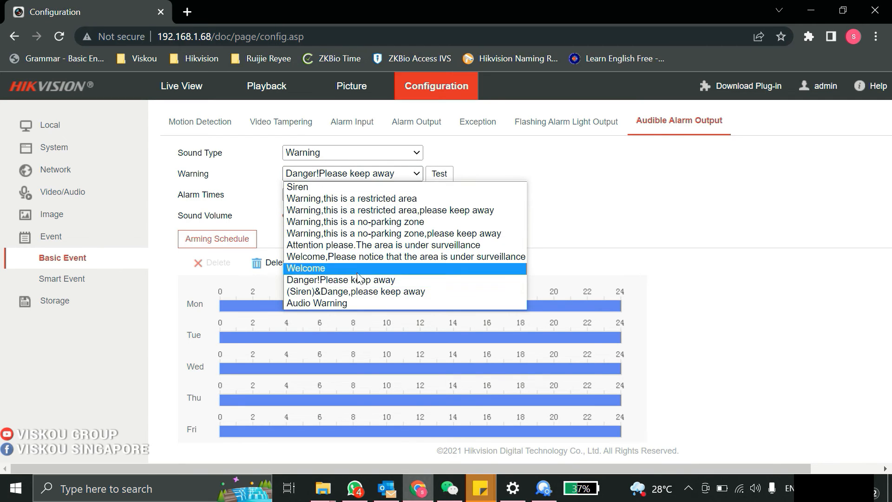
{"action": "left_click", "coordinate": [305, 268]}
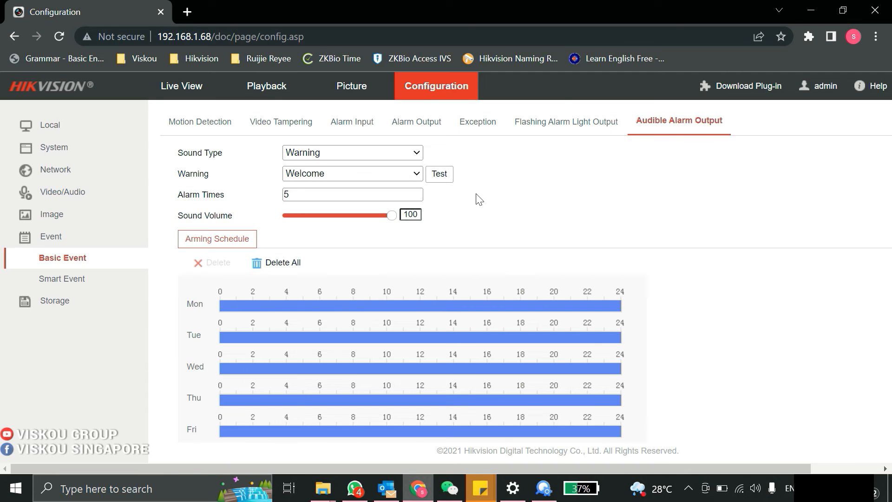
{"action": "mouse_move", "coordinate": [607, 178]}
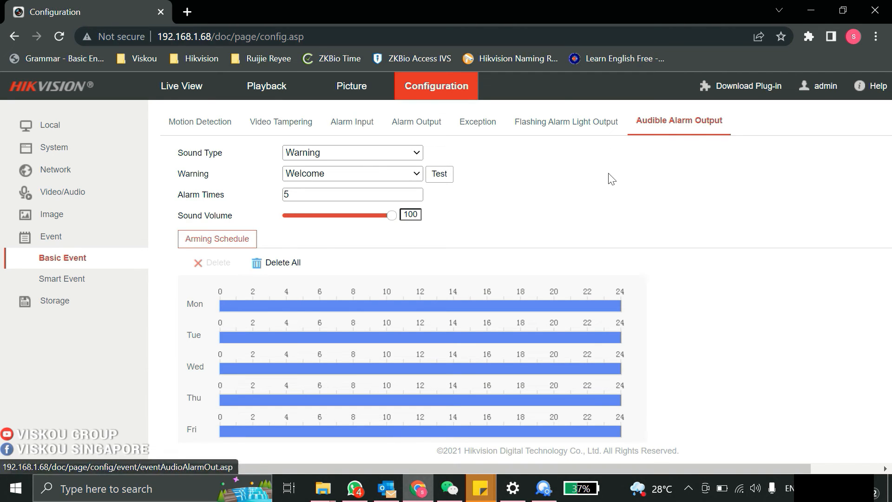
{"action": "left_click", "coordinate": [62, 279]}
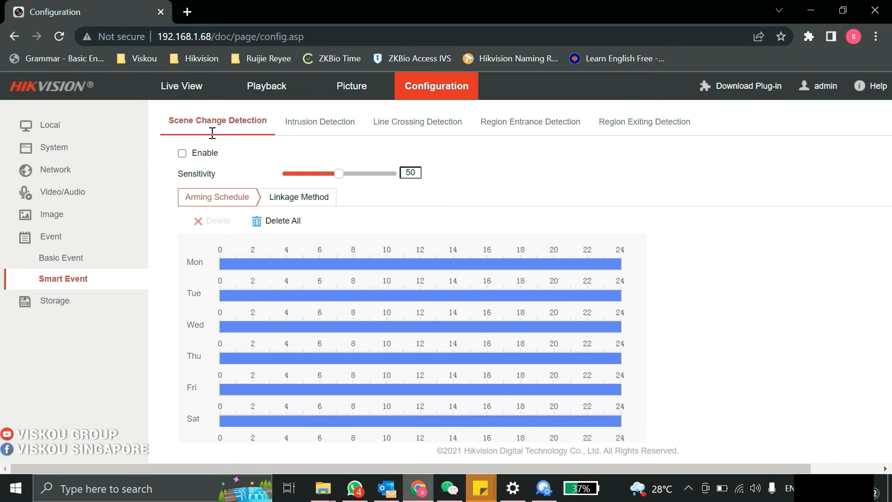
- Browse the Intrusion, Line Crossing, Region Entrance and Region Exiting Detection pages
{"action": "left_click", "coordinate": [320, 121]}
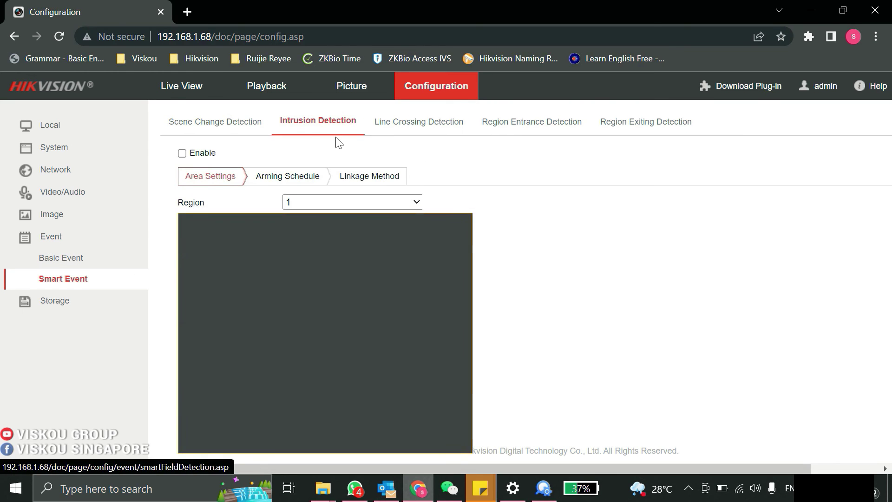
{"action": "left_click", "coordinate": [419, 121]}
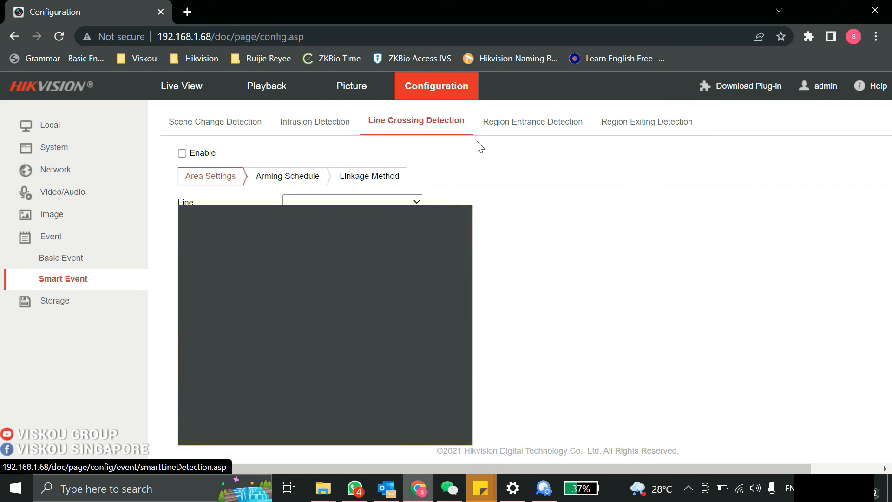
{"action": "left_click", "coordinate": [527, 121]}
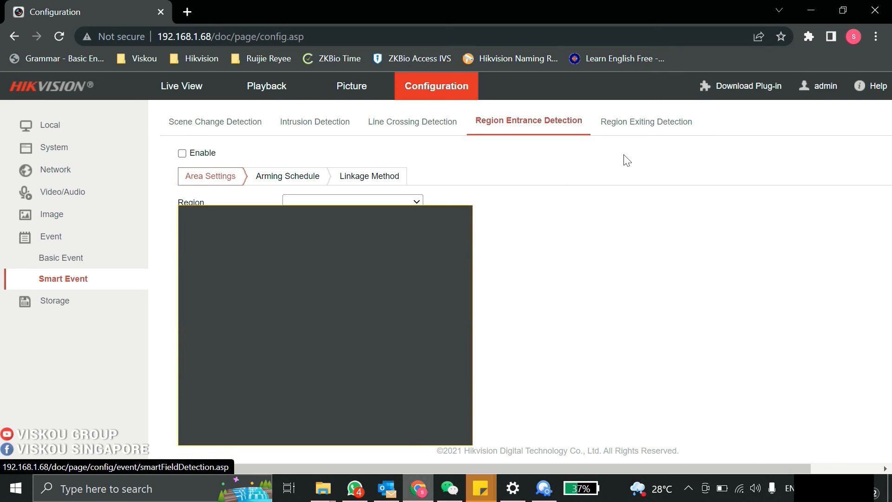
{"action": "left_click", "coordinate": [646, 122]}
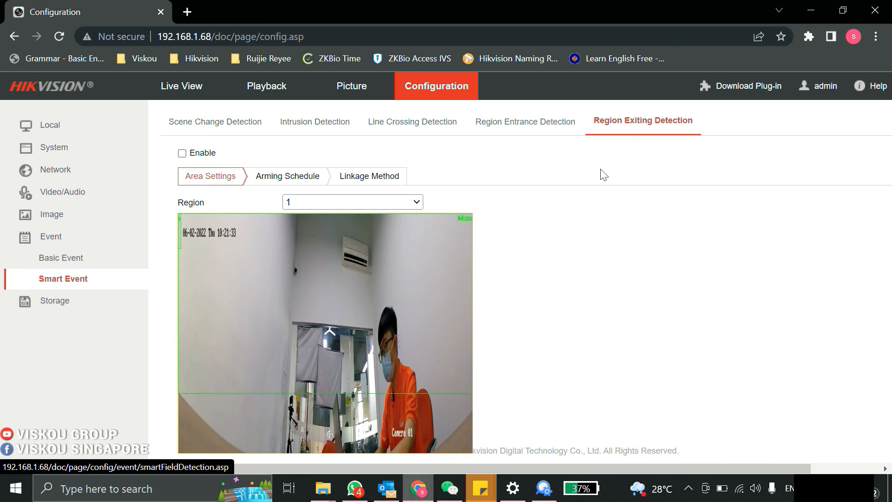
{"action": "mouse_move", "coordinate": [99, 317]}
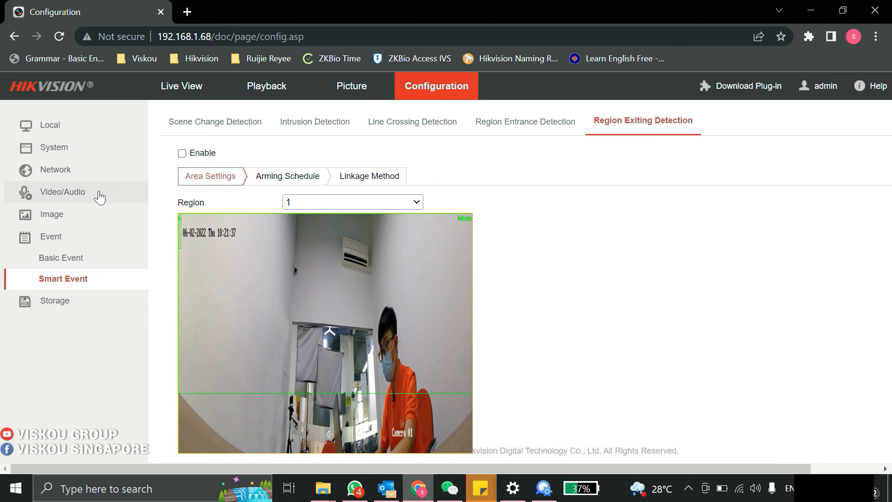
{"action": "left_click", "coordinate": [181, 86]}
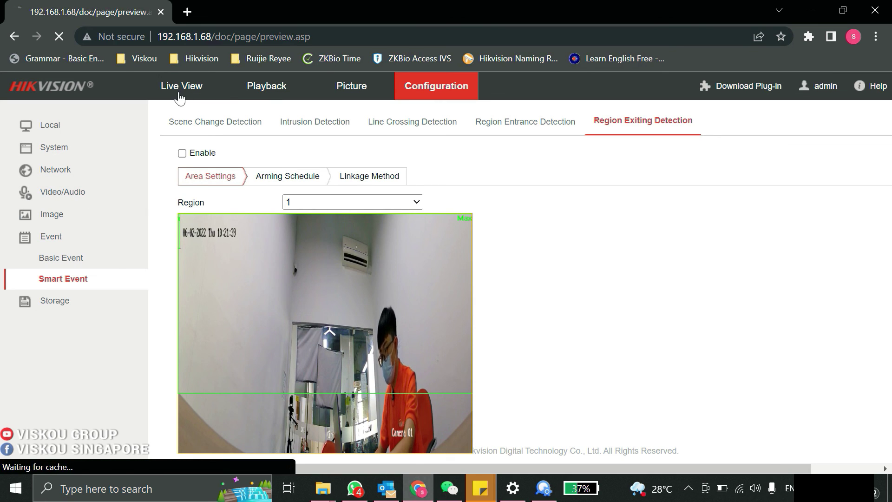
- Reopen Live View so the office camera feed streams again
{"action": "left_click", "coordinate": [182, 86]}
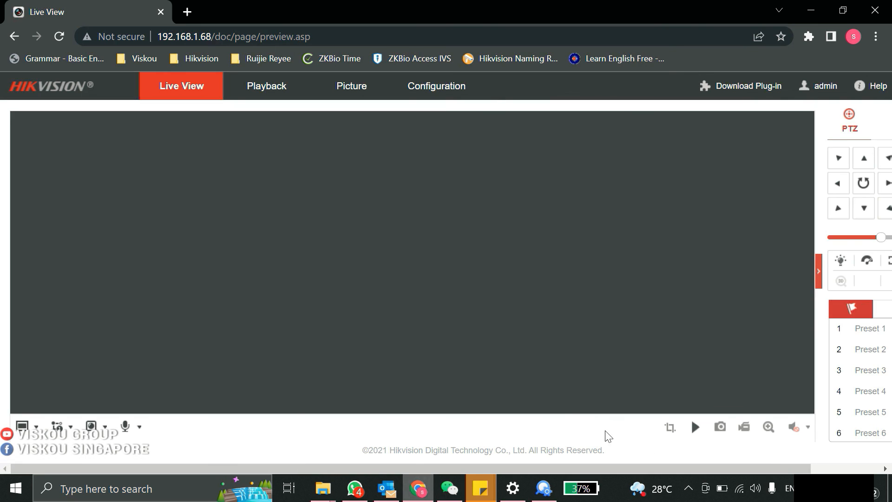
{"action": "left_click", "coordinate": [695, 427]}
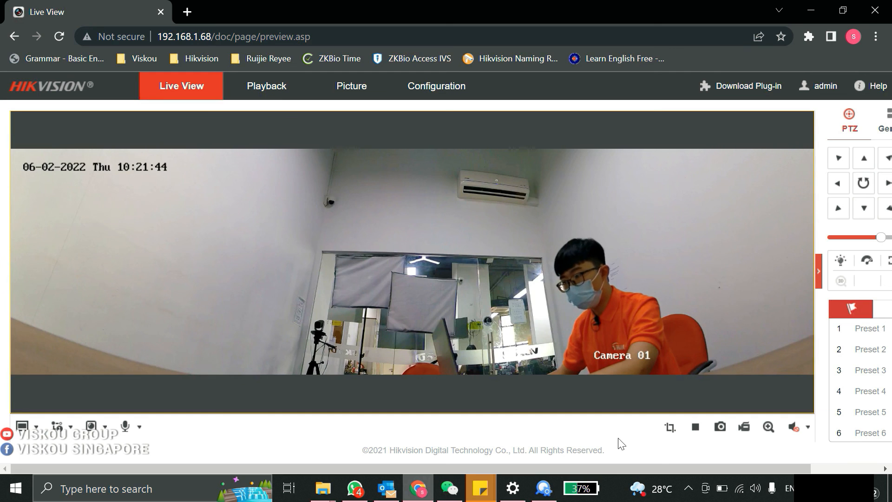